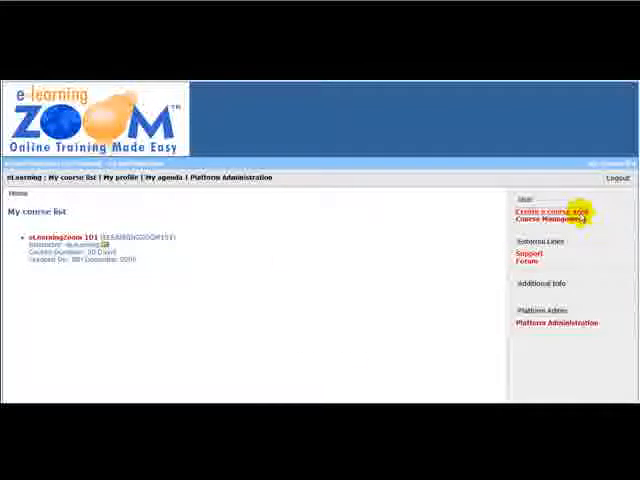
- Start a new course and enter the title 'eLearningZoom Top 8 Benefits'
left_click(543, 211)
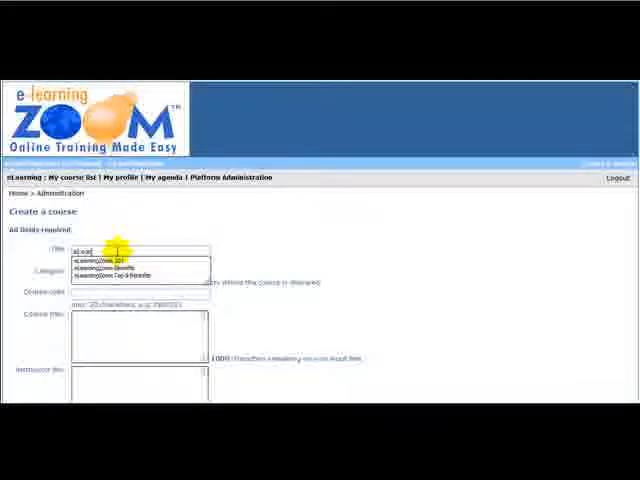
type("eLearningZoom Top 8 Benefits")
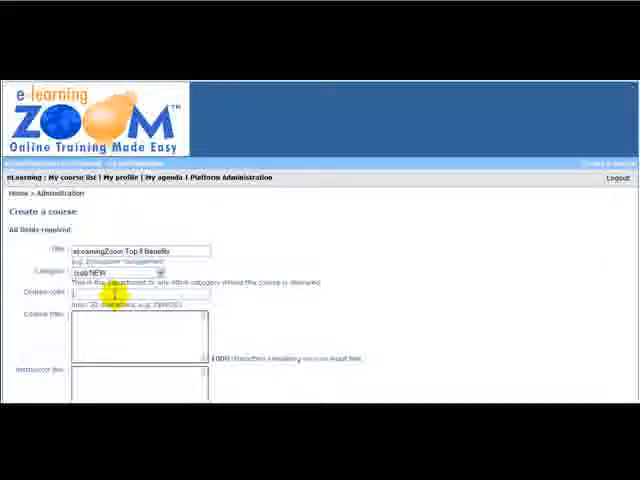
left_click(130, 293)
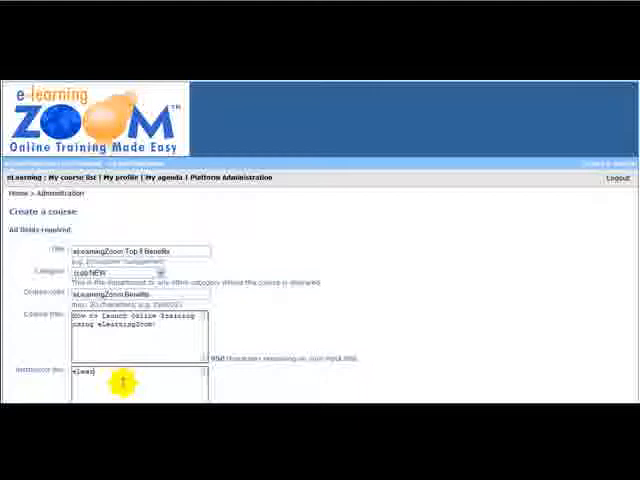
- Enter 'eLearningZoom' as the course instructor and submit the course form
type("eLearningZoom i")
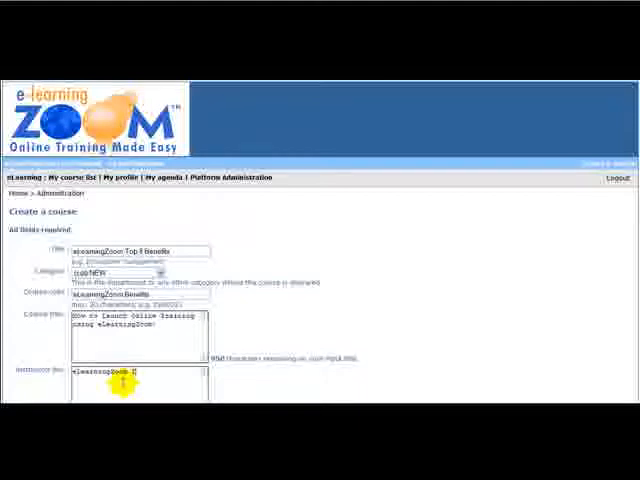
type("Trained")
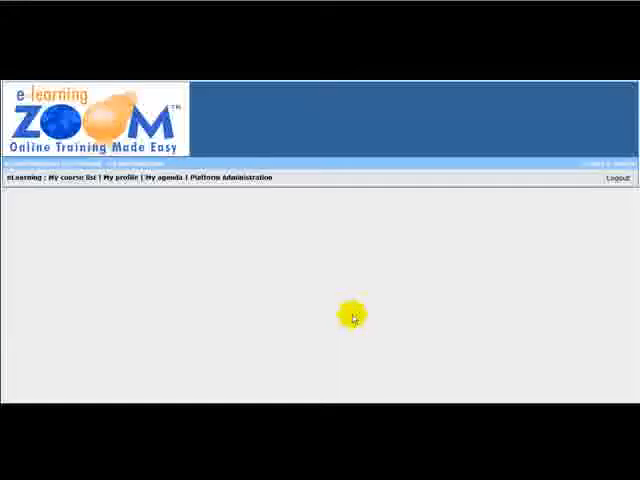
- Open the administration course list and confirm 'eLearningZoom Top 8 Benefits' appears beside 'eLearningZoom 101'
left_click(237, 178)
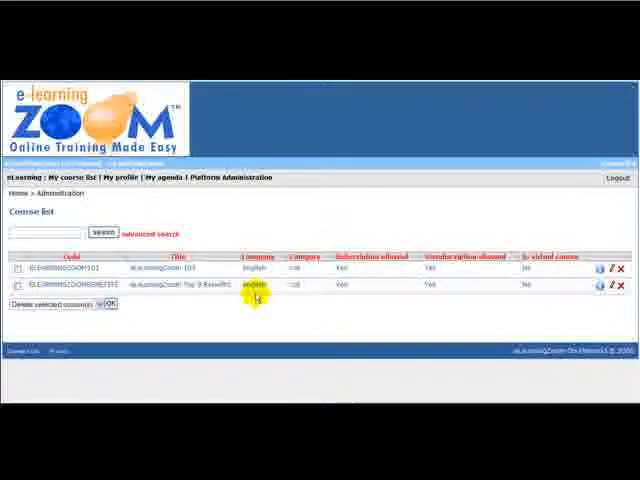
mouse_move(90, 193)
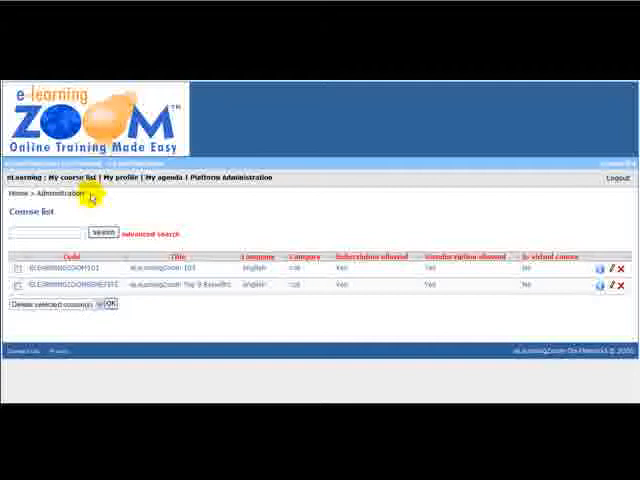